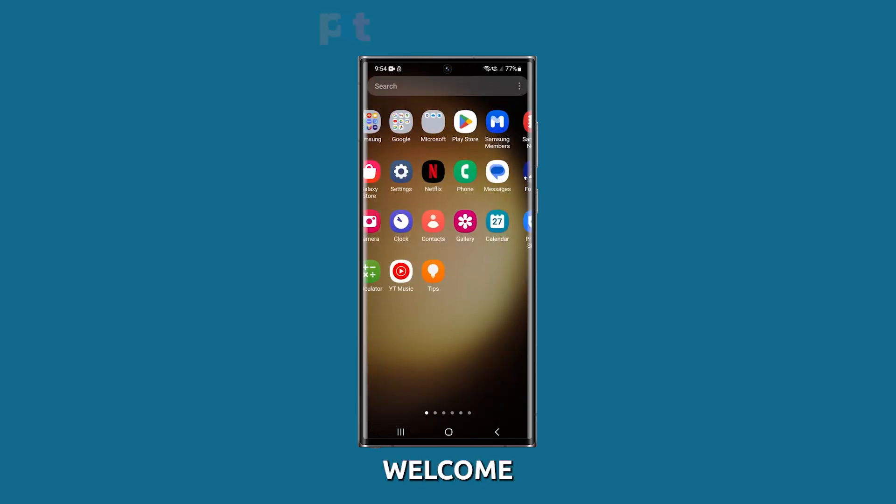
Bring up the power menu and choose Restart to reboot the phone.
scroll(left, 3)
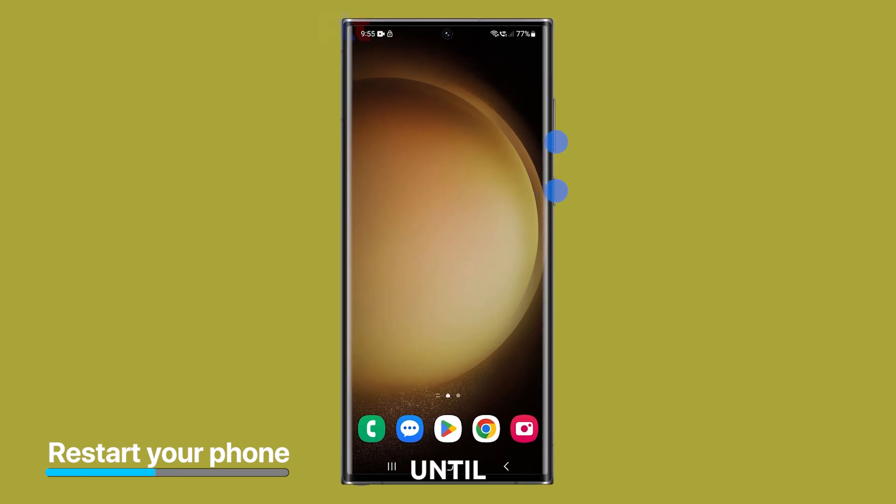
click(558, 142)
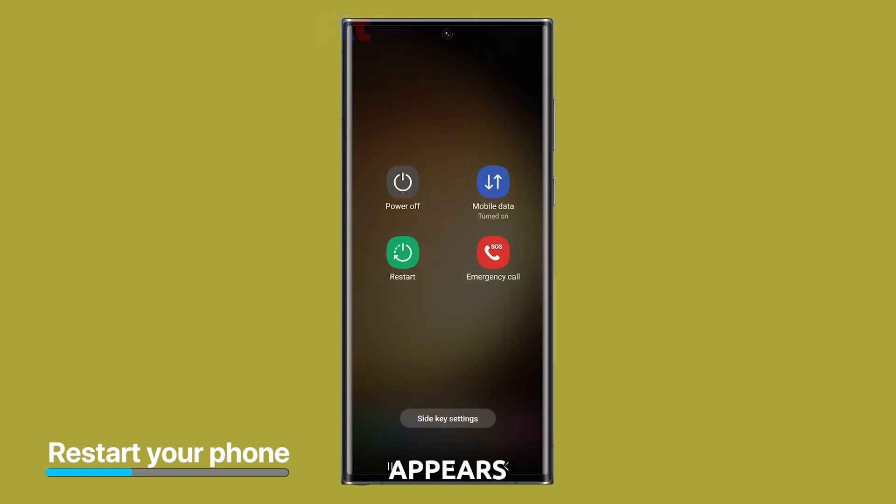
click(403, 251)
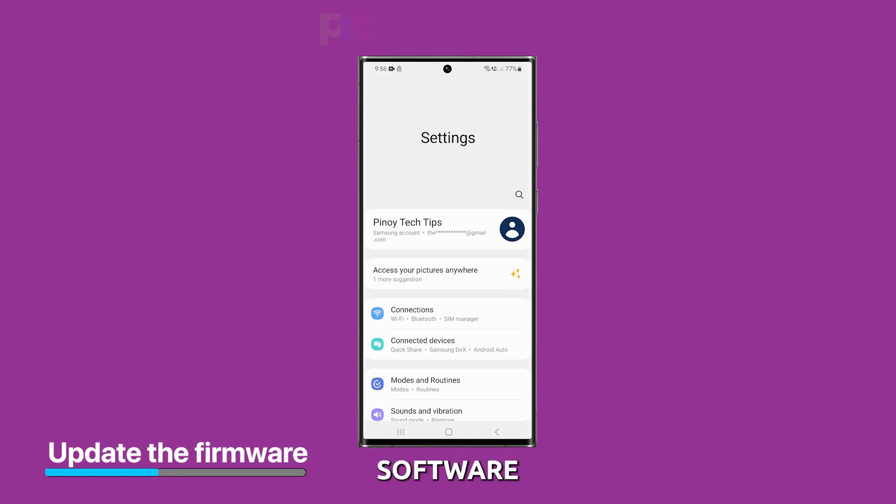
Scroll to Software update in Settings and run Download and install to check for updates.
scroll(down, 3)
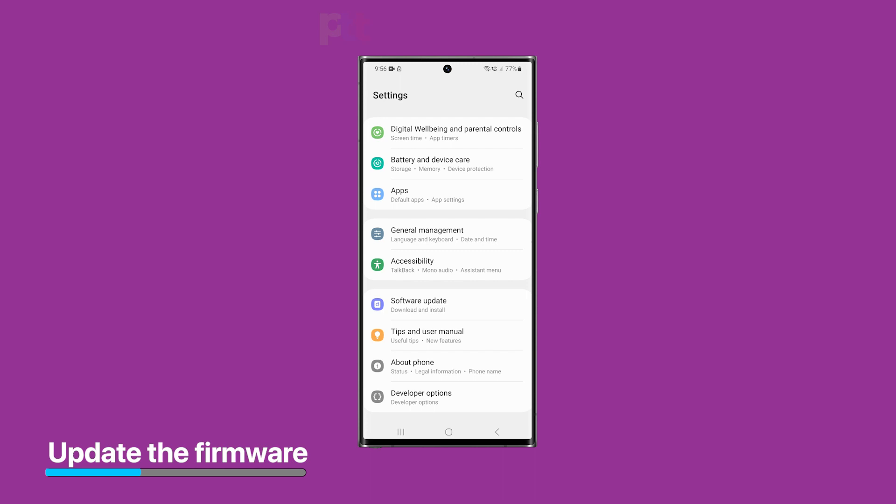
click(419, 305)
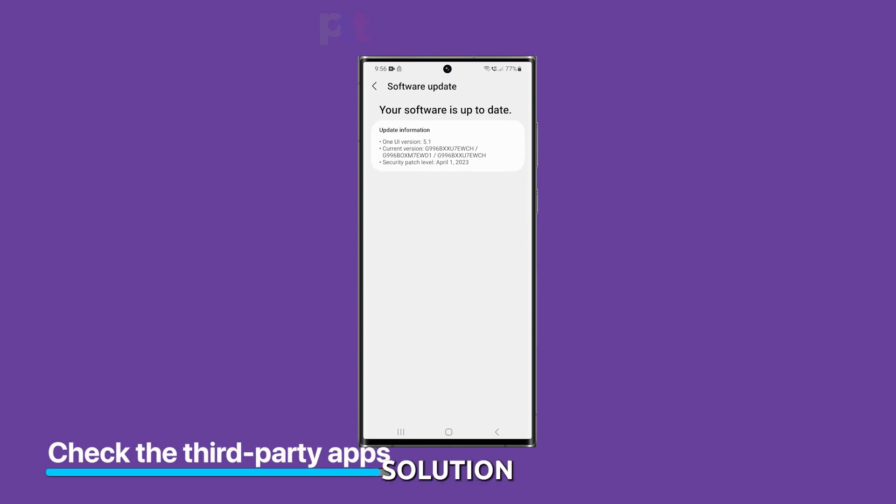
Long-press Real Piano on the Apps screen, choose Uninstall and confirm with OK.
click(373, 86)
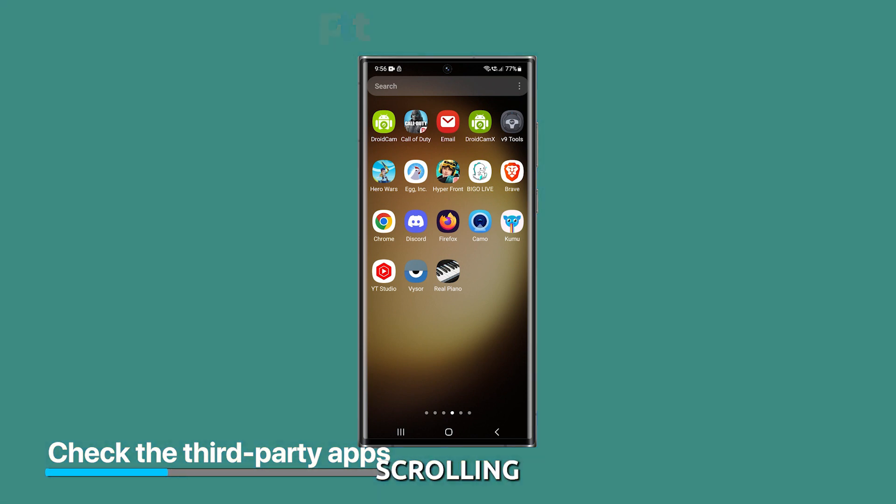
click(447, 272)
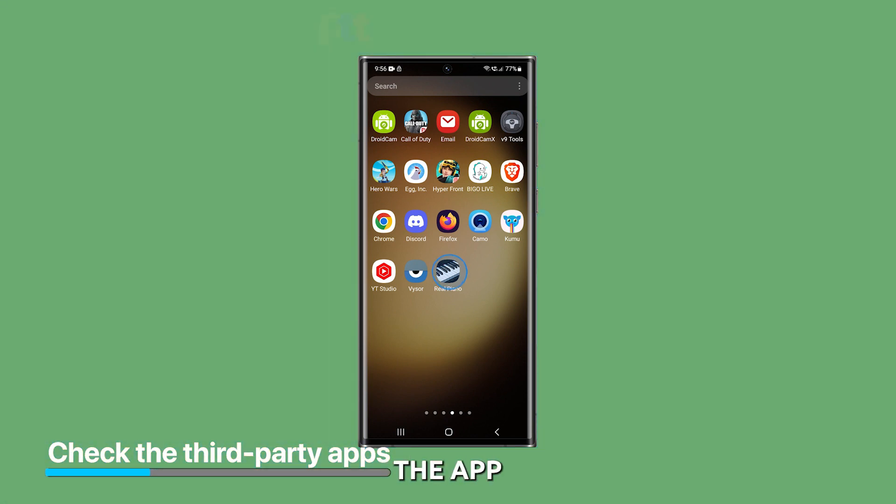
click(447, 272)
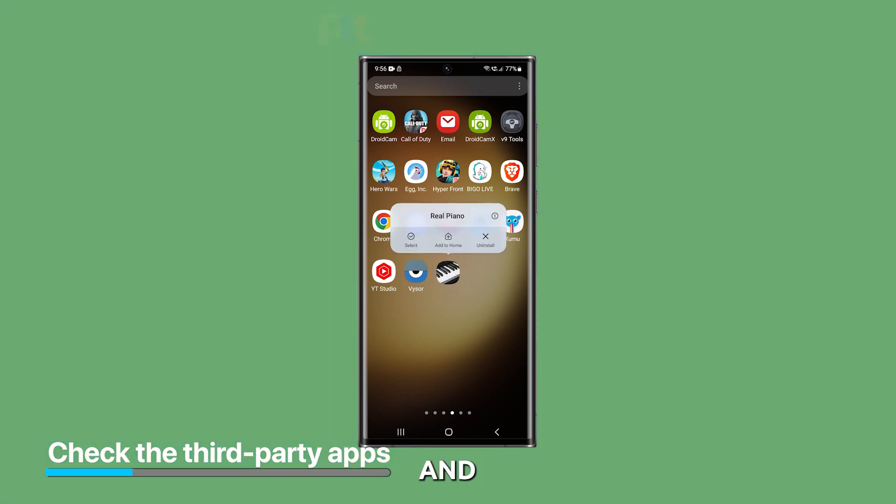
click(485, 239)
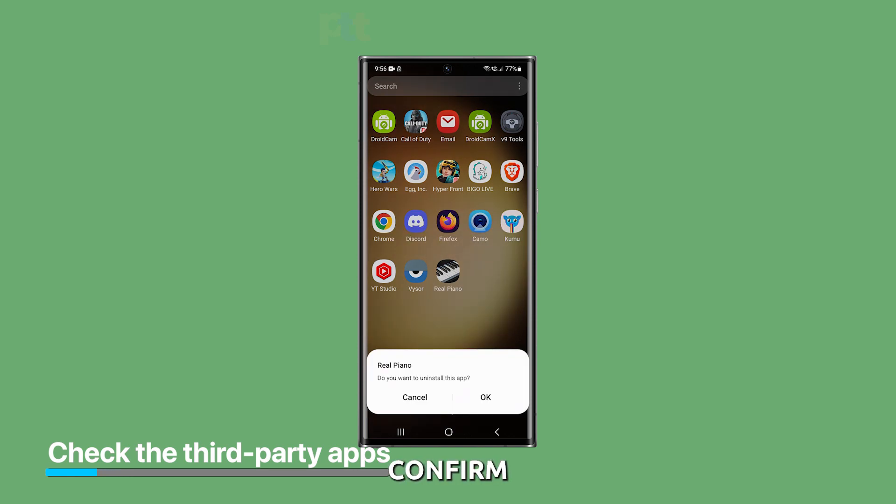
click(414, 398)
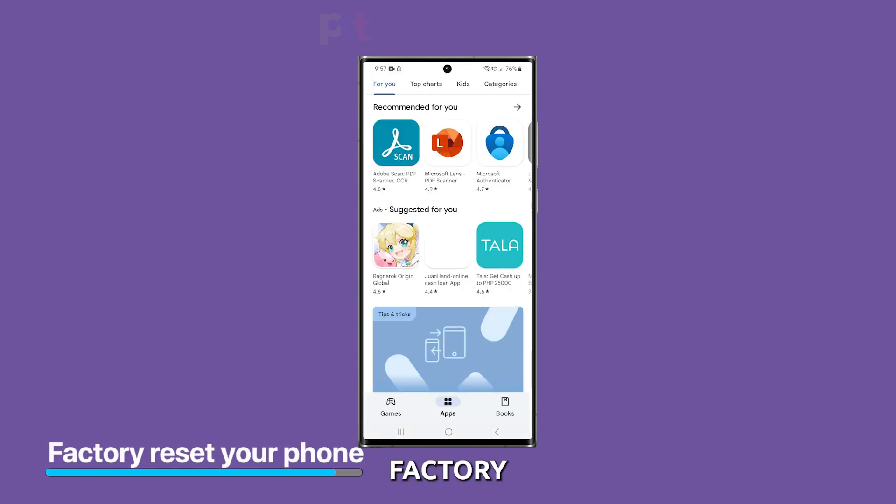
Browse the Play Store Games tab, then return Home and open the app drawer.
click(390, 407)
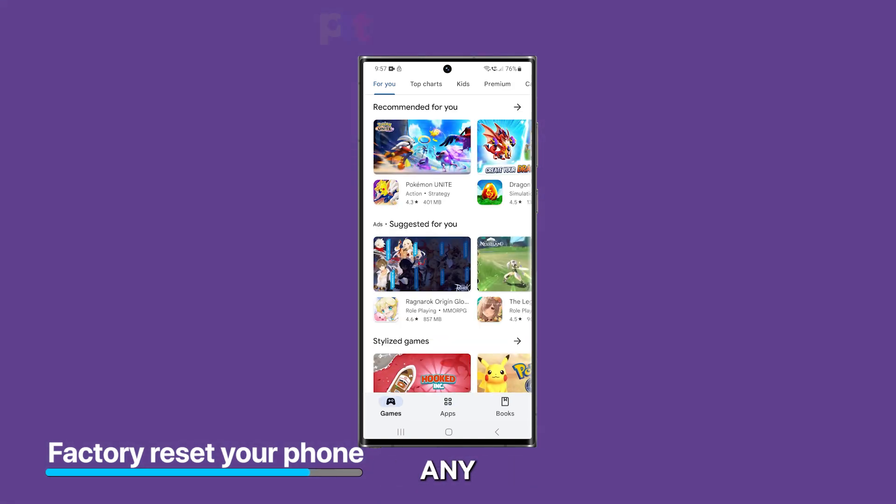
scroll(down, 3)
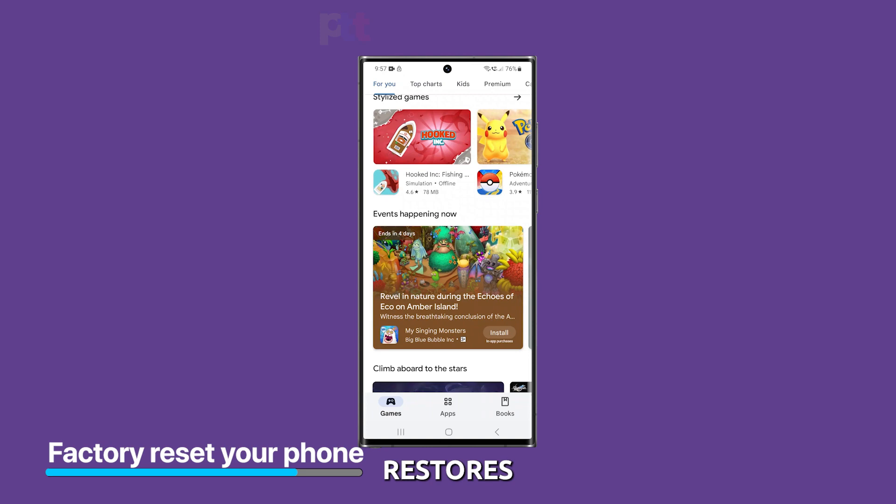
scroll(down, 3)
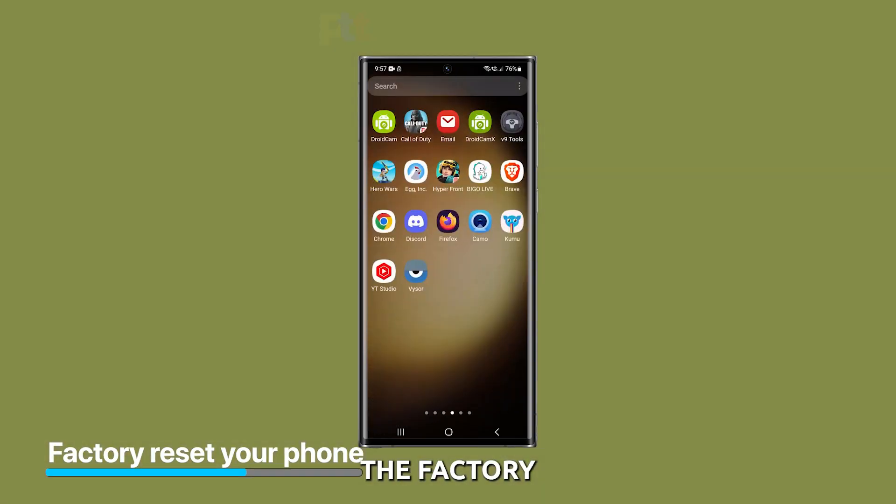
scroll(left, 3)
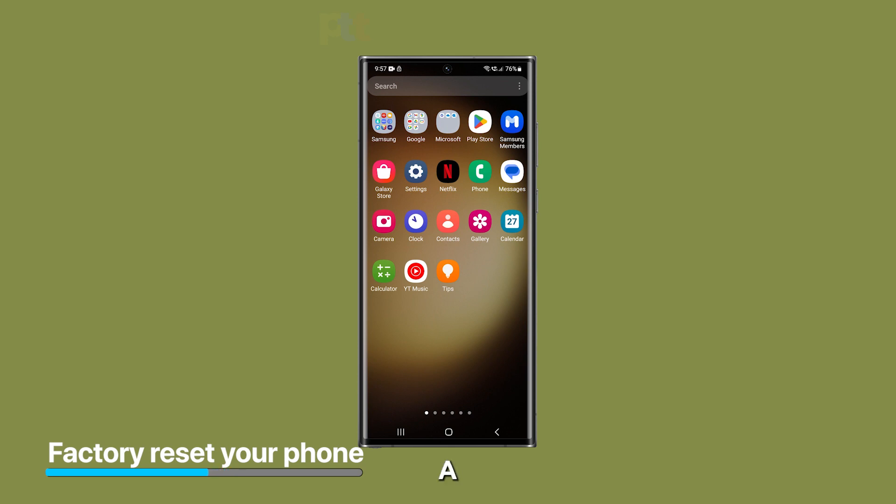
click(384, 172)
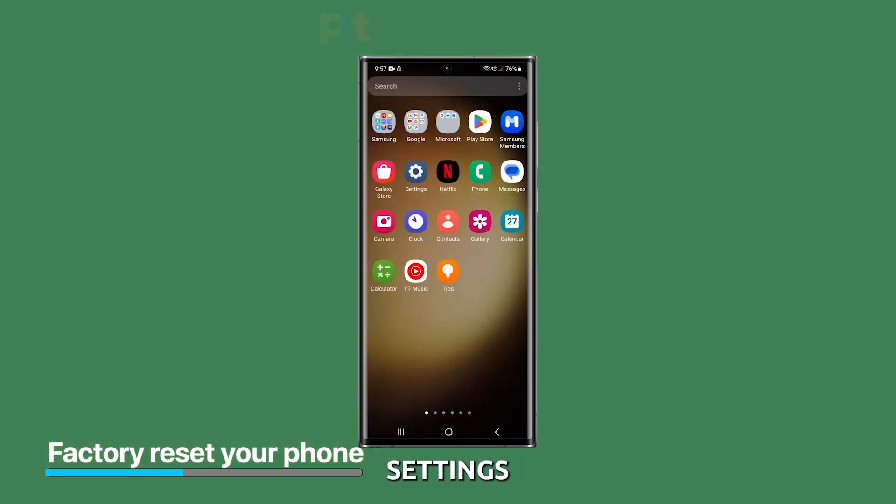
Go through Settings > General management > Reset > Factory data reset and start the Reset.
click(416, 172)
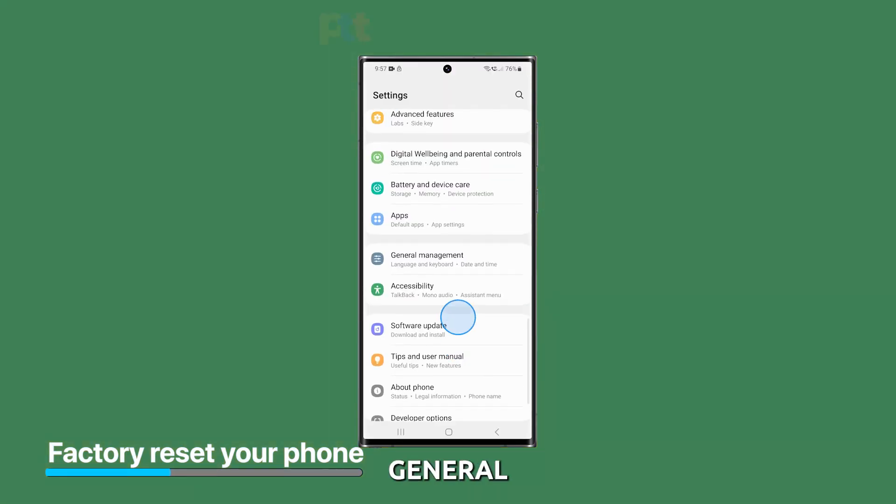
click(427, 255)
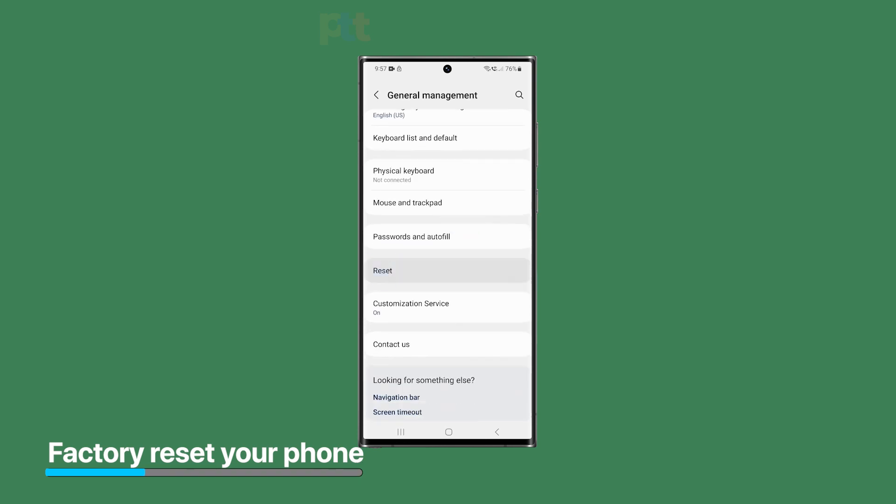
click(382, 271)
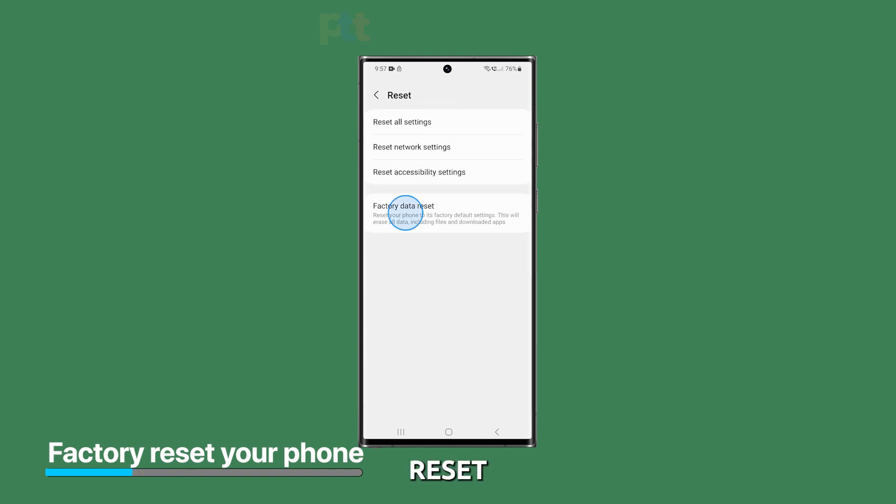
click(404, 213)
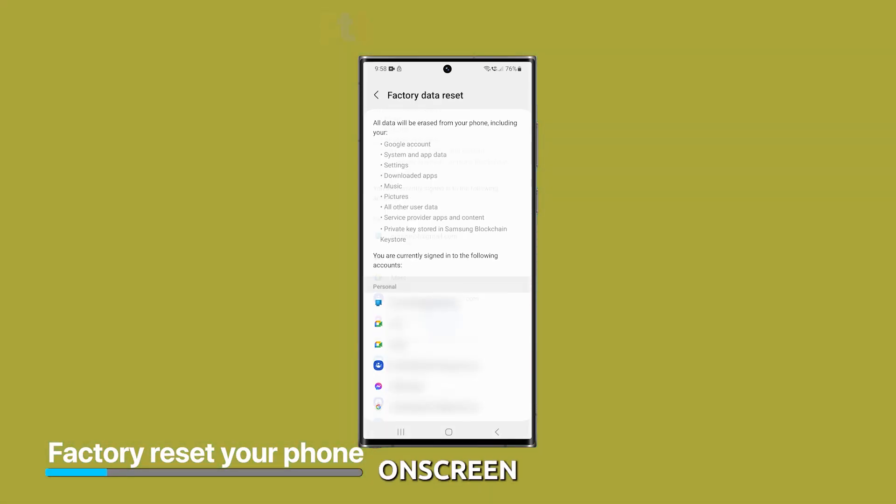
scroll(down, 3)
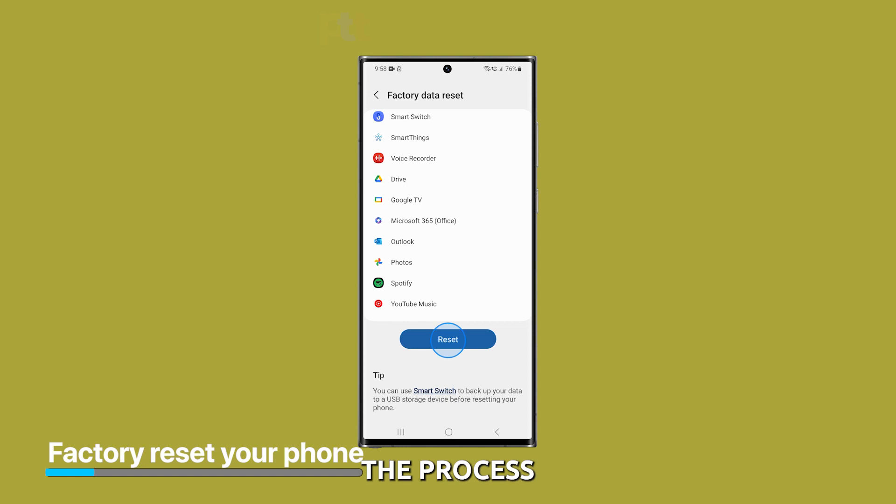
click(447, 339)
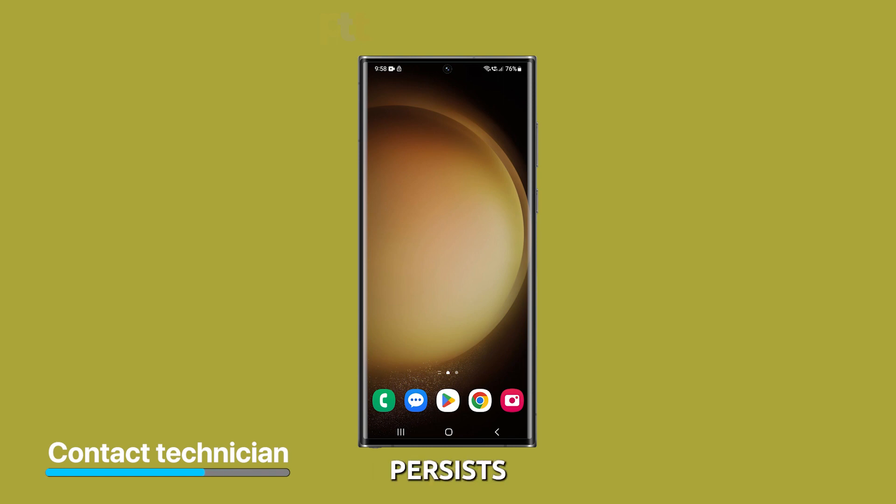
click(382, 401)
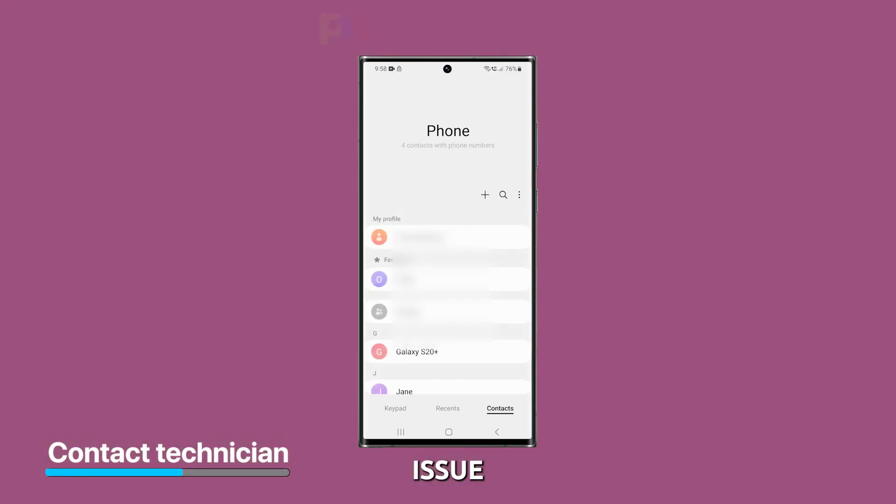
click(395, 408)
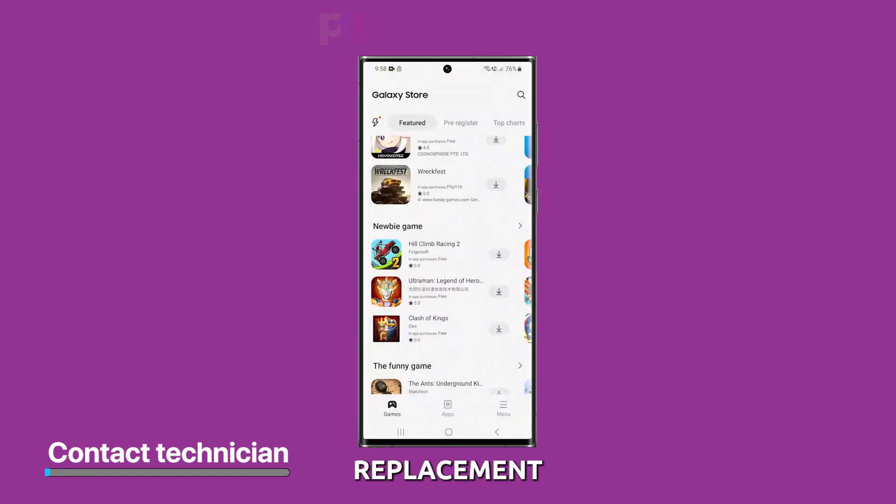
click(503, 408)
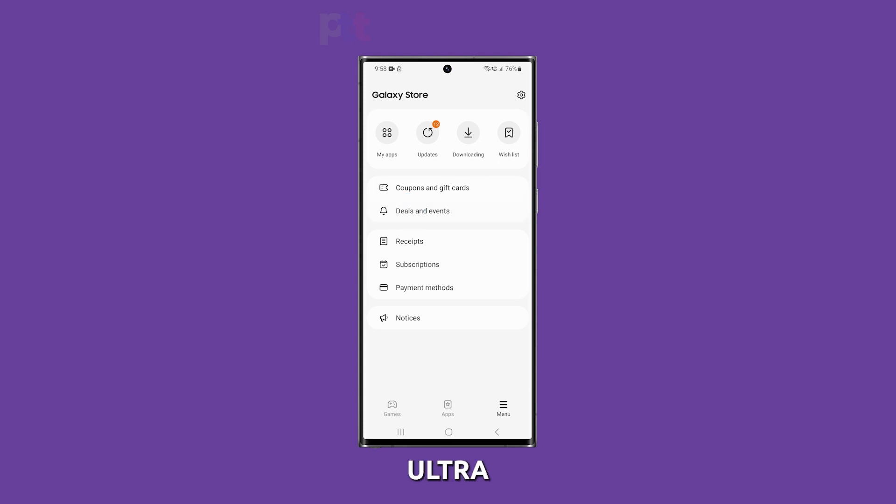
click(448, 431)
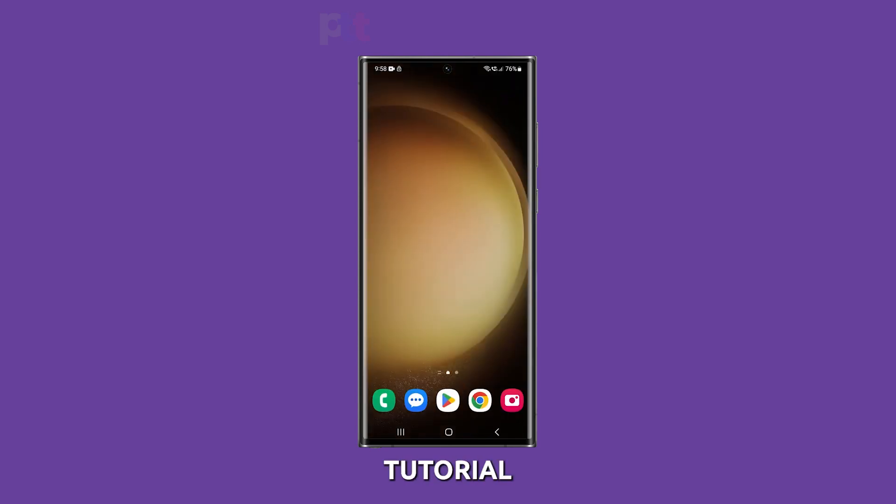